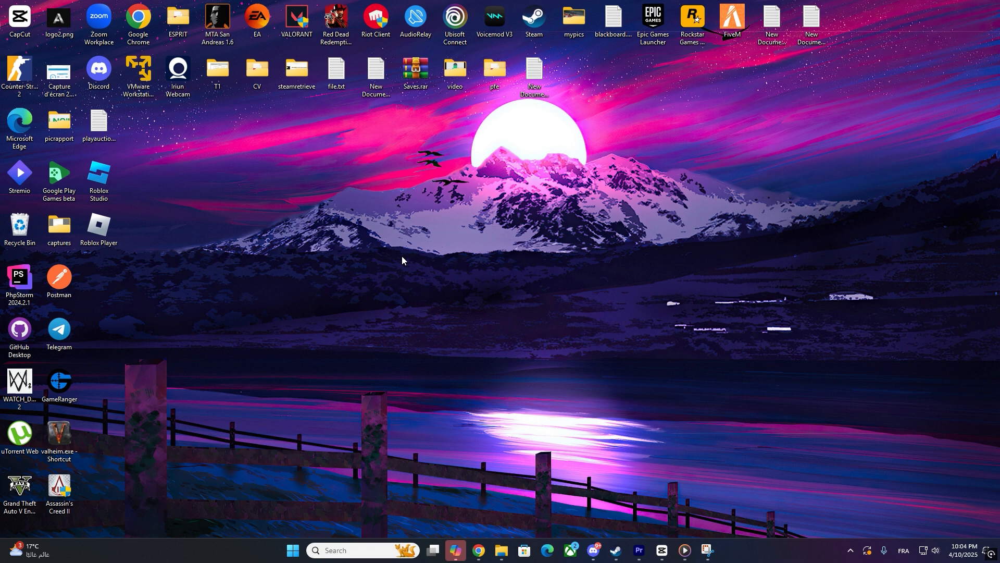
Open the install location of the Roblox Player desktop shortcut via Open file location.
{"action": "left_click", "coordinate": [98, 228]}
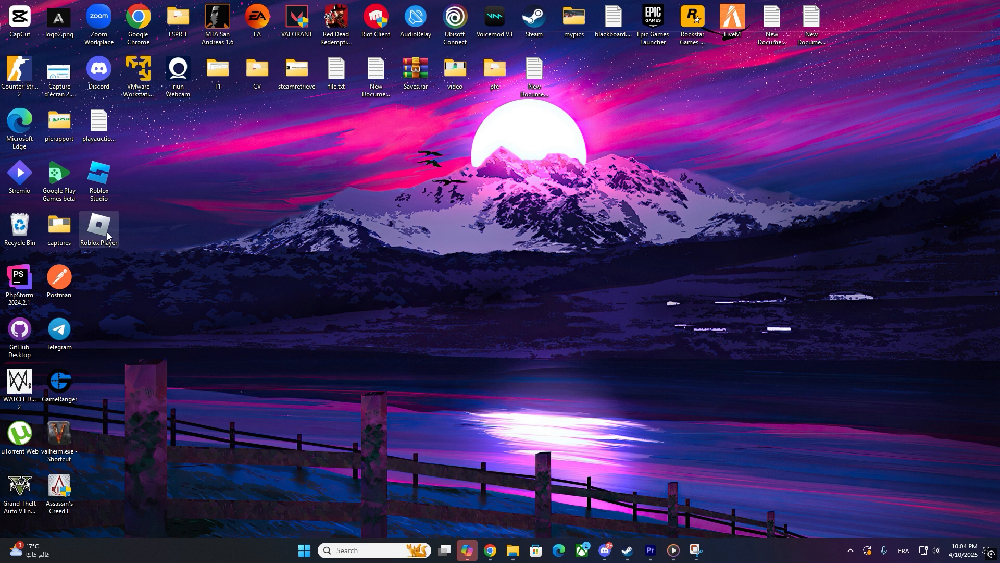
{"action": "right_click", "coordinate": [98, 226]}
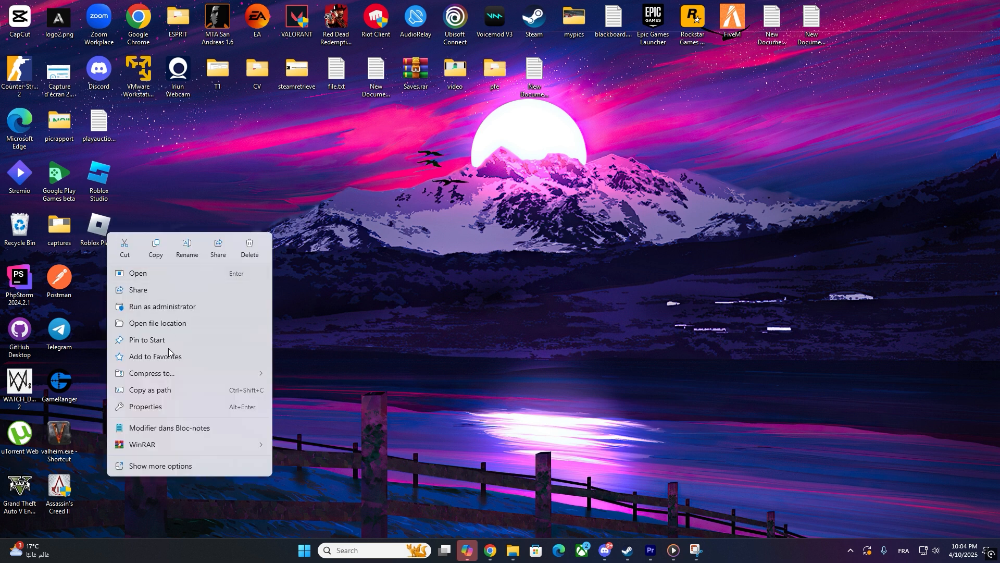
{"action": "left_click", "coordinate": [157, 323]}
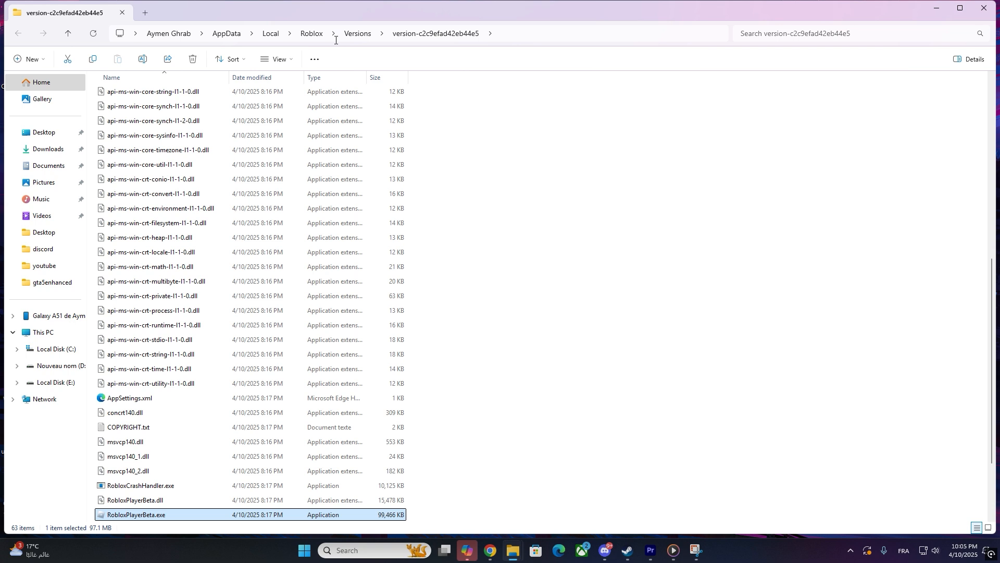
Navigate up to AppData\Local and copy the Roblox folder from its context menu.
{"action": "left_click", "coordinate": [312, 33]}
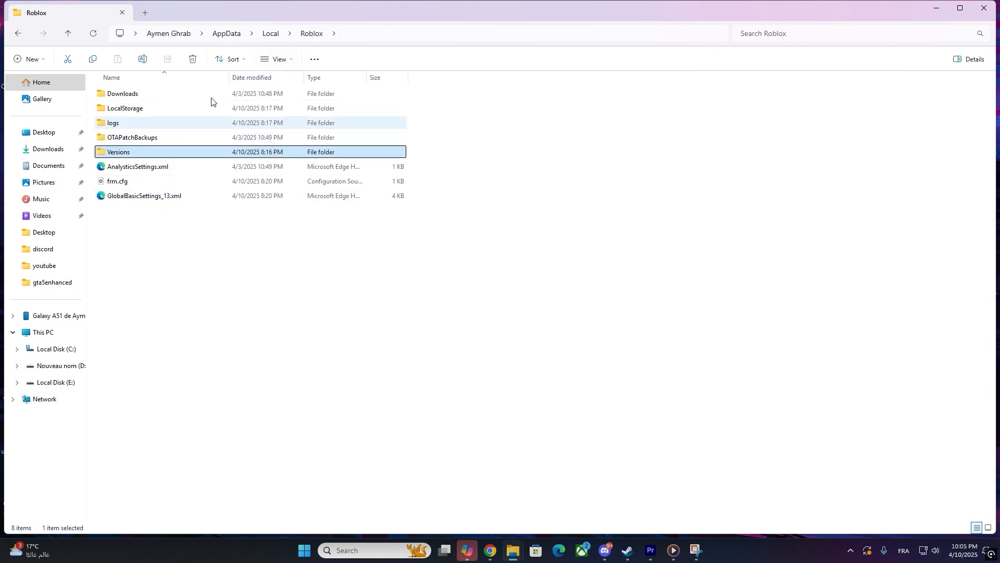
{"action": "left_click", "coordinate": [270, 33]}
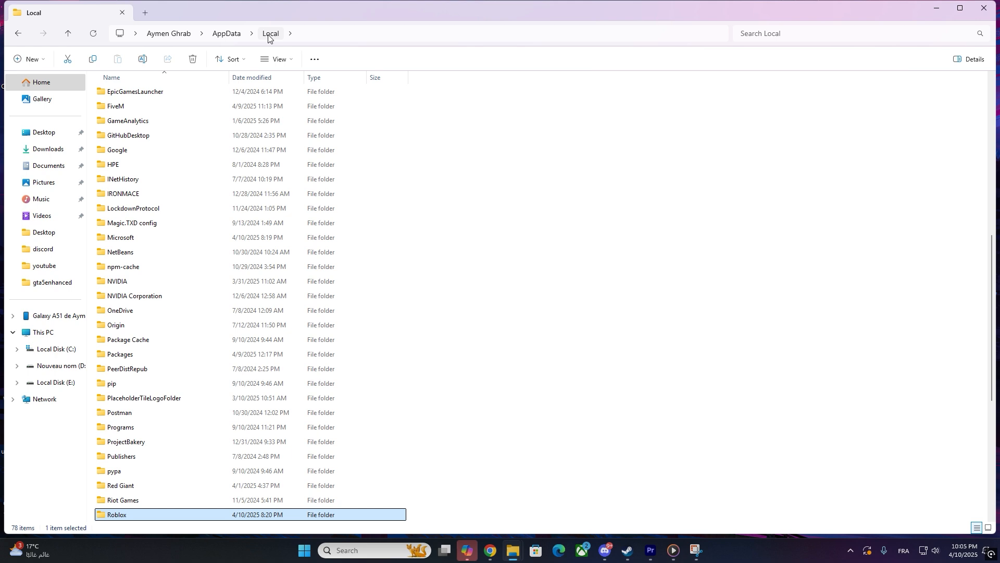
{"action": "double_click", "coordinate": [116, 513]}
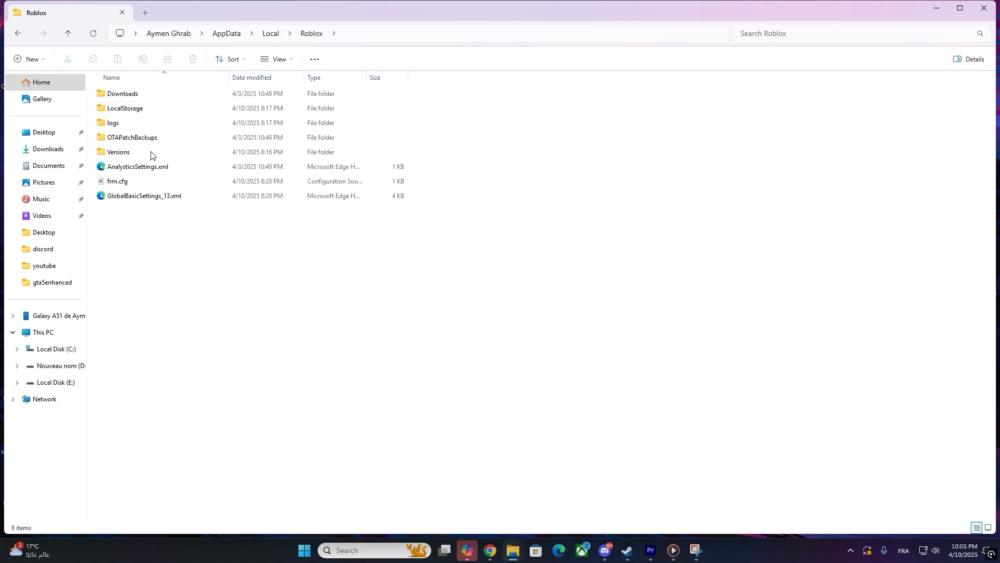
{"action": "left_click", "coordinate": [67, 33]}
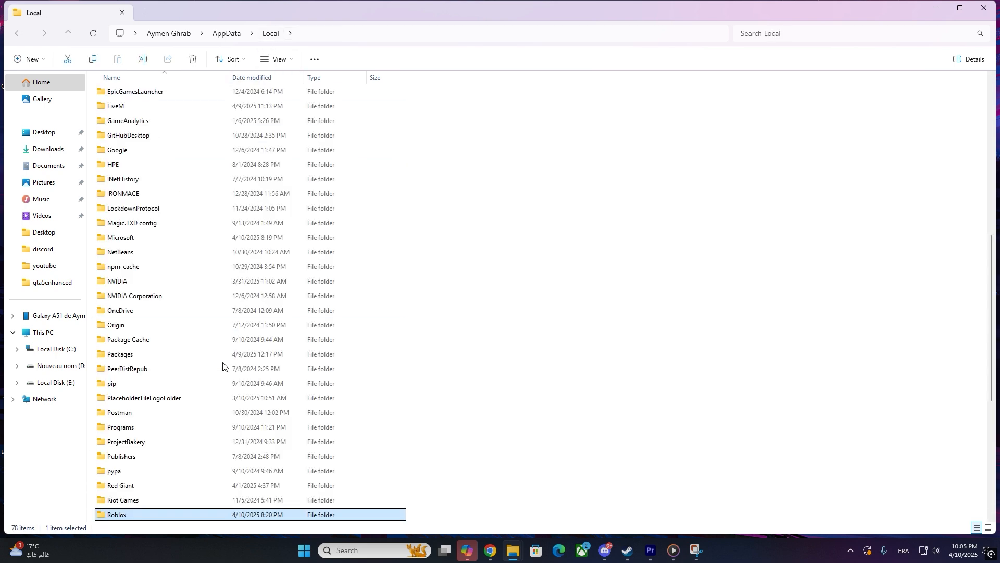
{"action": "right_click", "coordinate": [117, 427]}
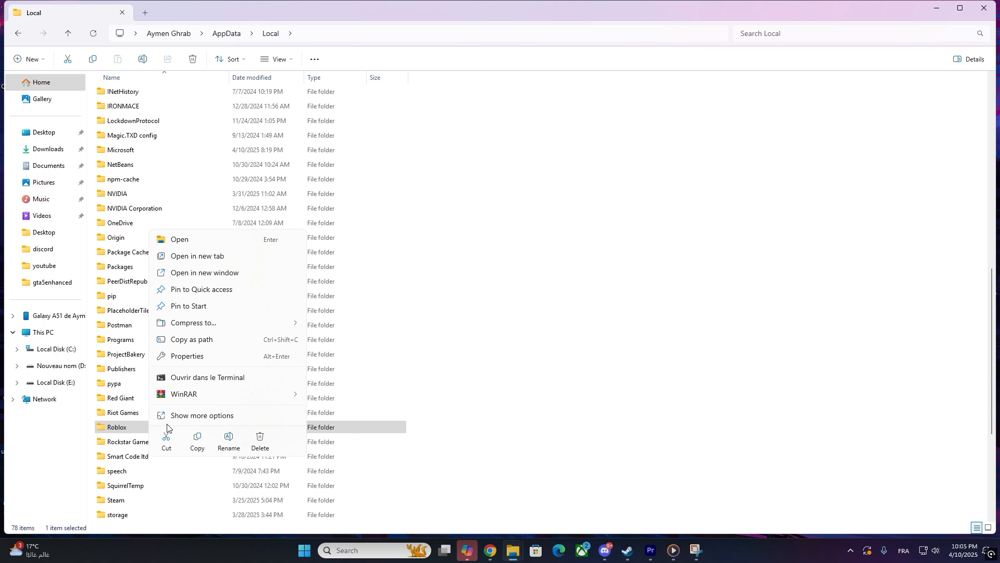
{"action": "left_click", "coordinate": [201, 416]}
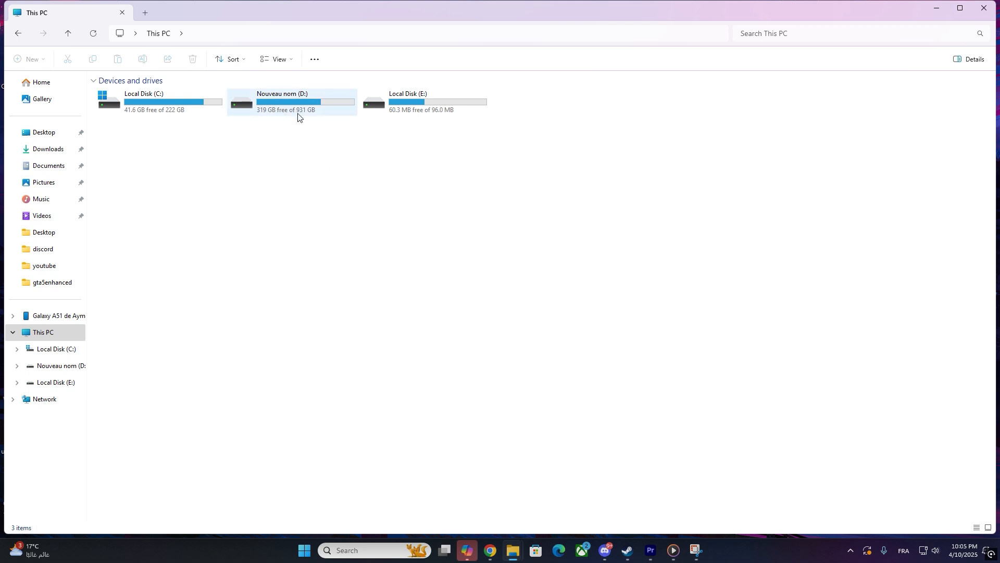
{"action": "mouse_move", "coordinate": [294, 102]}
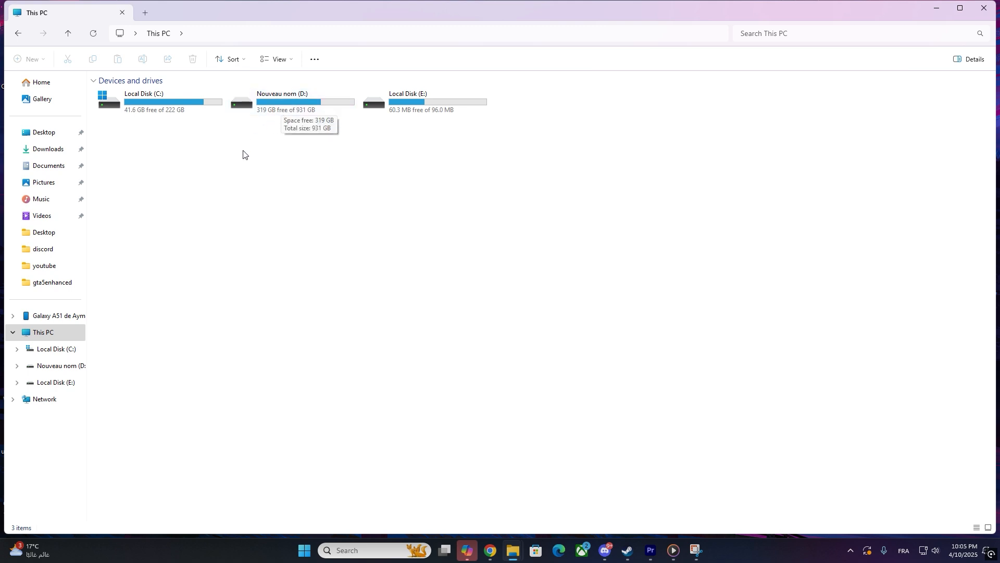
{"action": "mouse_move", "coordinate": [237, 202]}
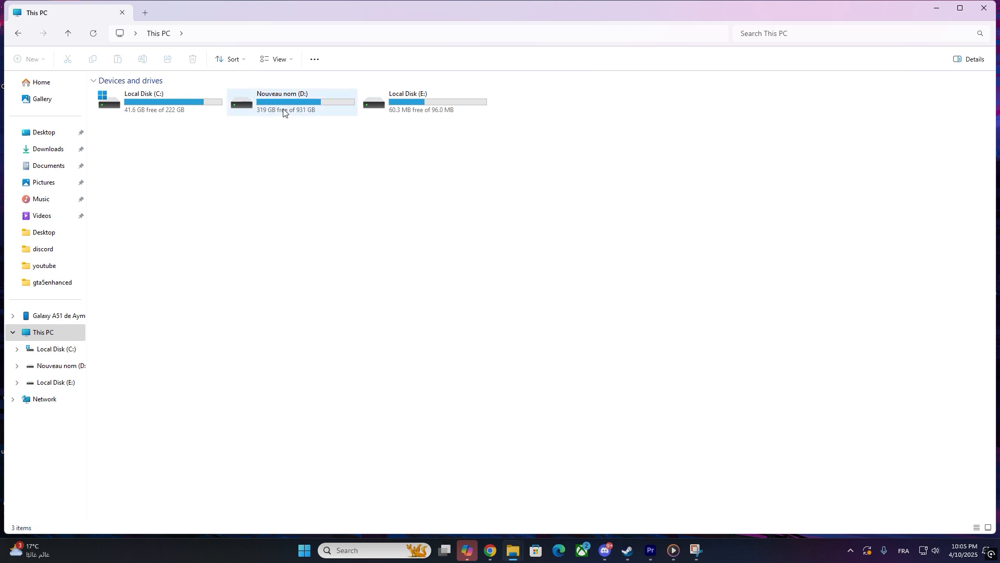
Paste the Roblox folder into D:\roblox and view its Downloads, LocalStorage, logs and Versions contents.
{"action": "right_click", "coordinate": [363, 255]}
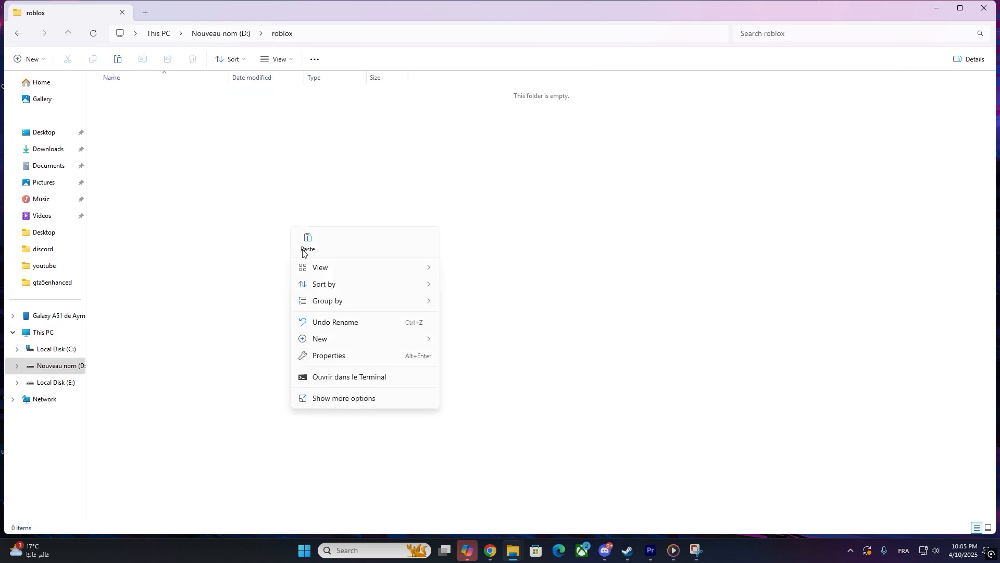
{"action": "mouse_move", "coordinate": [319, 338]}
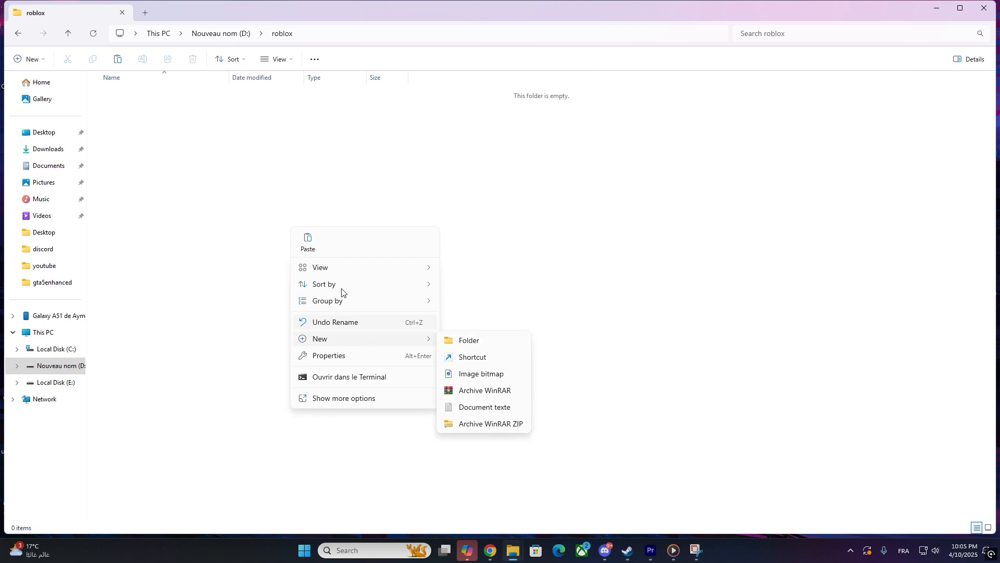
{"action": "left_click", "coordinate": [308, 244]}
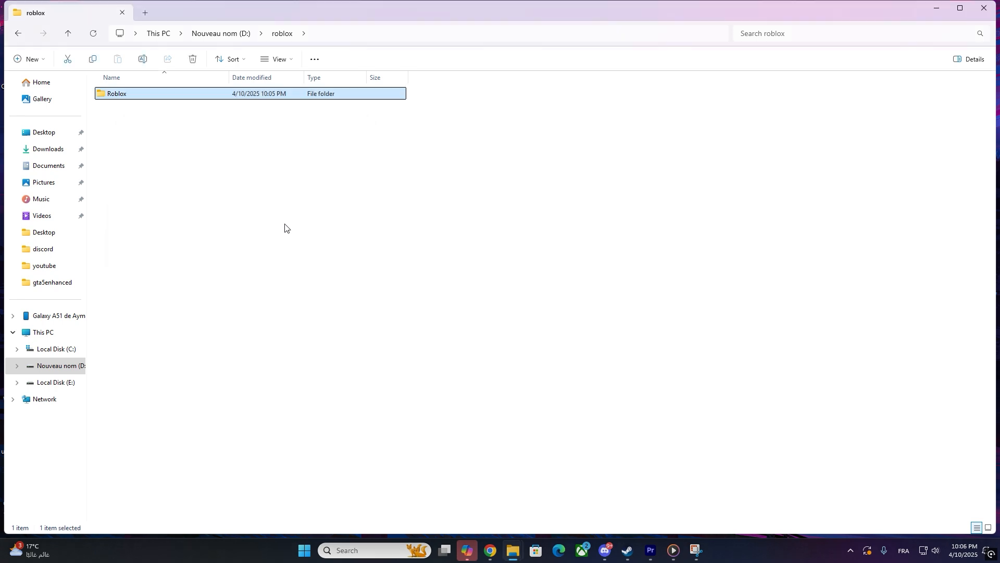
{"action": "double_click", "coordinate": [117, 94]}
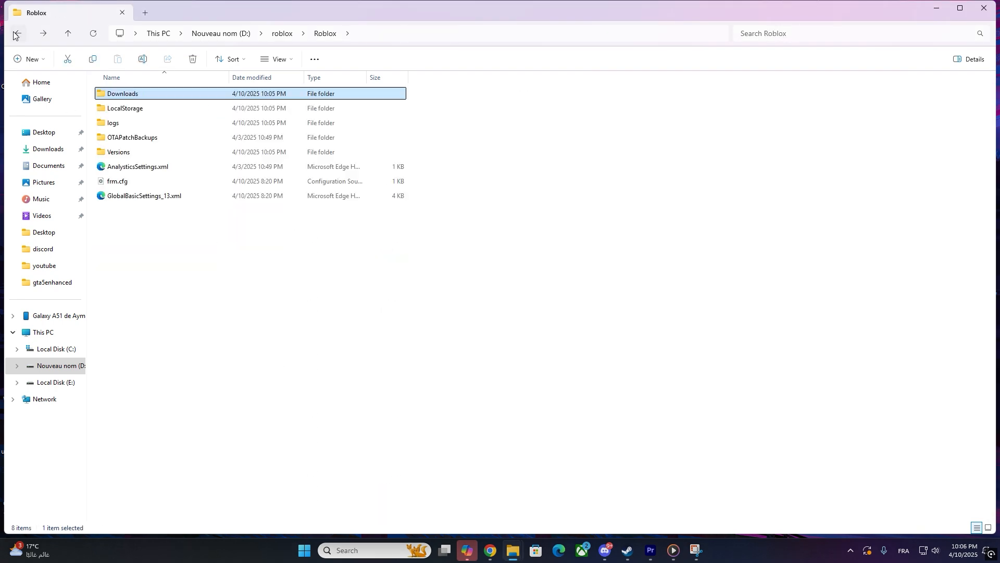